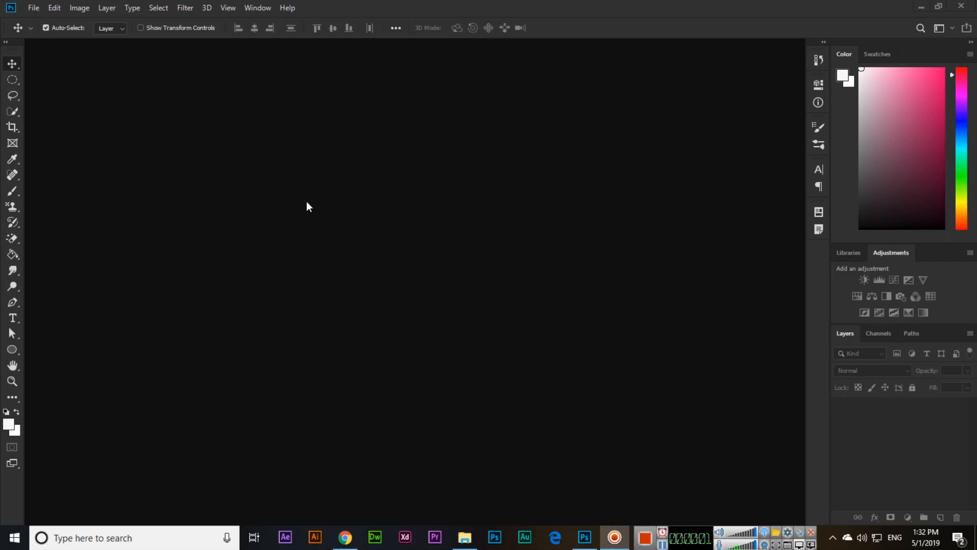
Start a new document using the 11 x 8.5 in, 300 ppi RGB preset
{"action": "left_click", "coordinate": [106, 8]}
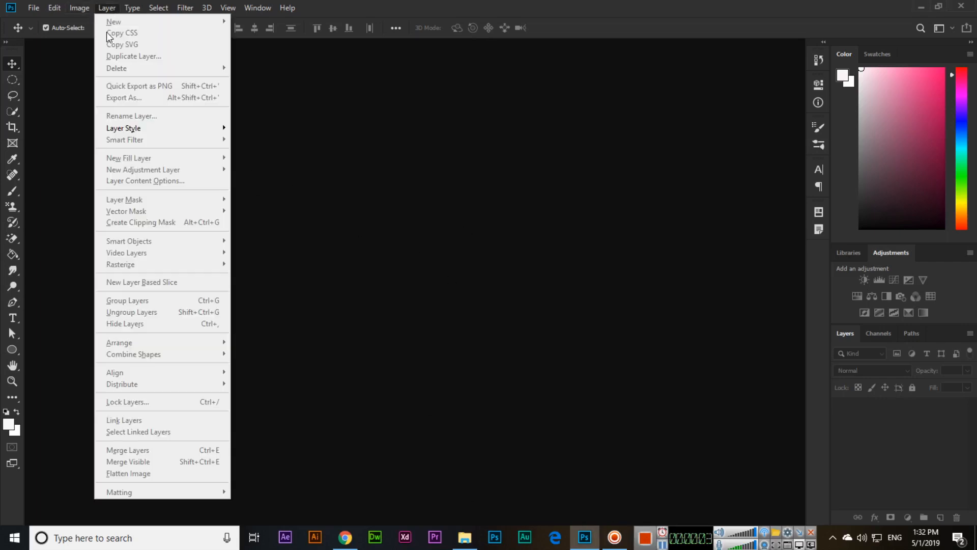
{"action": "mouse_move", "coordinate": [152, 311]}
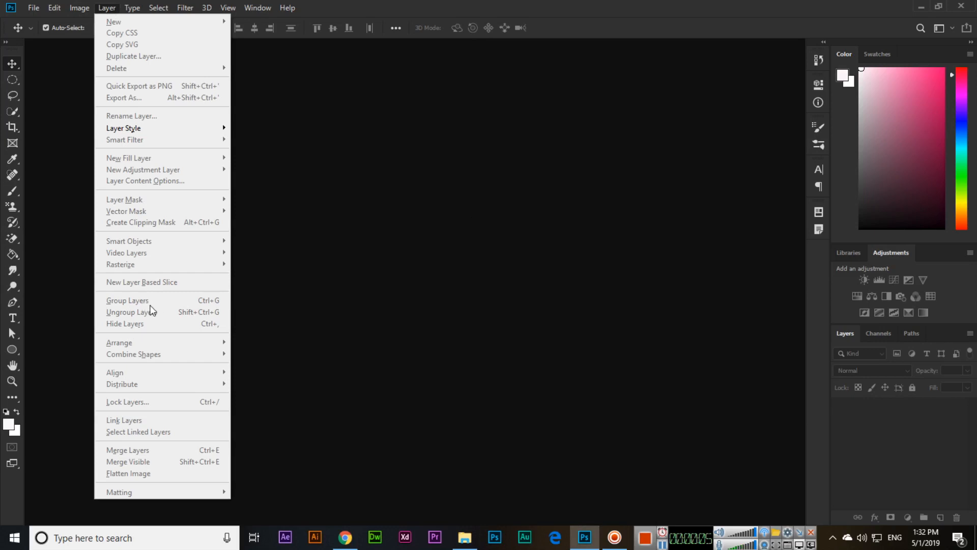
{"action": "left_click", "coordinate": [33, 8]}
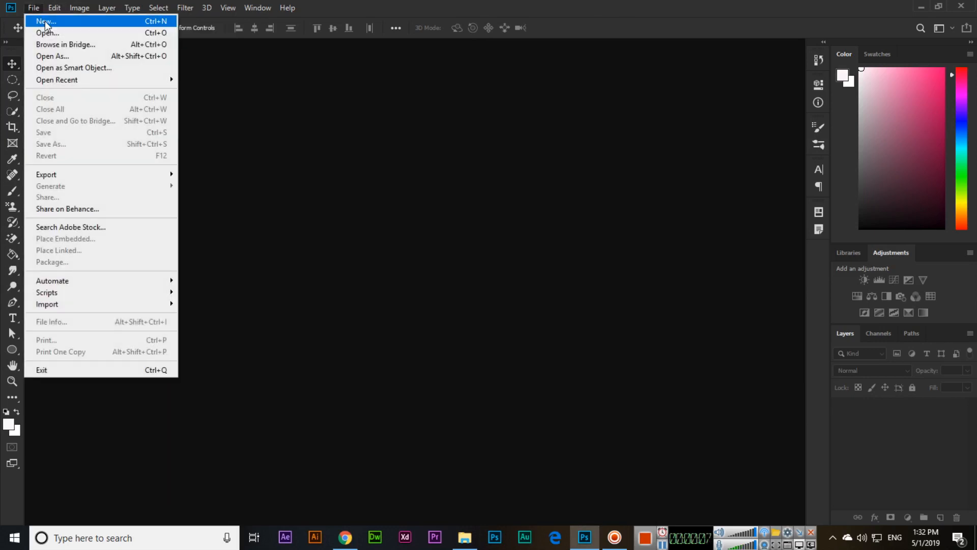
{"action": "left_click", "coordinate": [33, 7]}
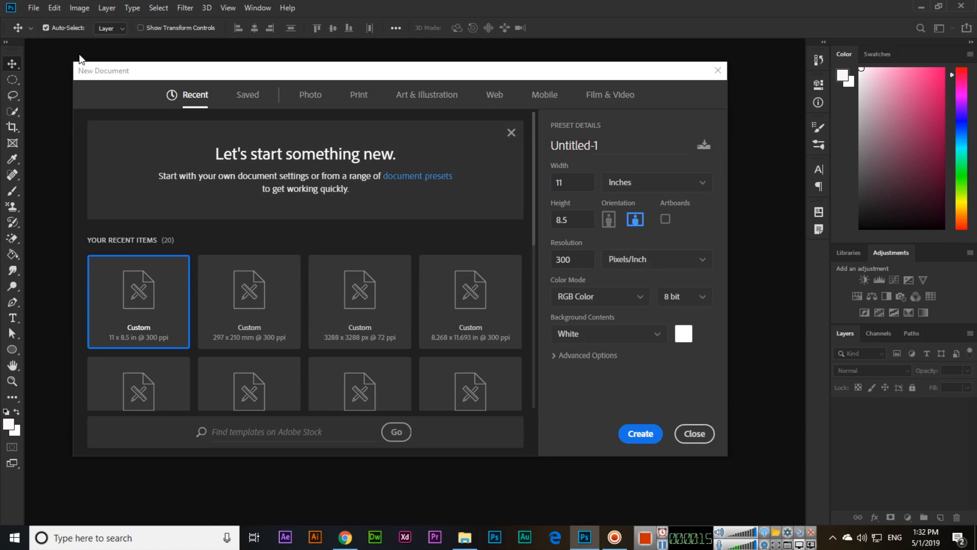
{"action": "mouse_move", "coordinate": [622, 180]}
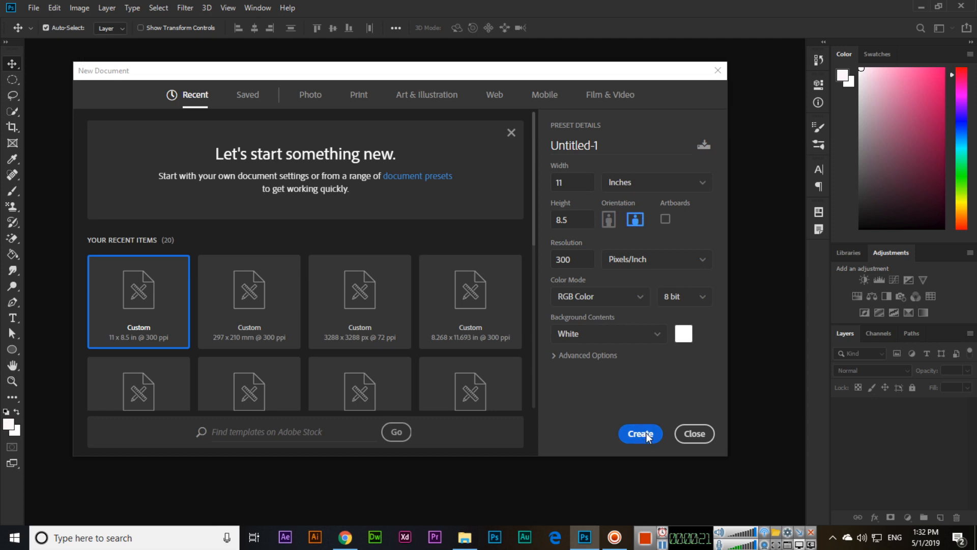
{"action": "left_click", "coordinate": [640, 433]}
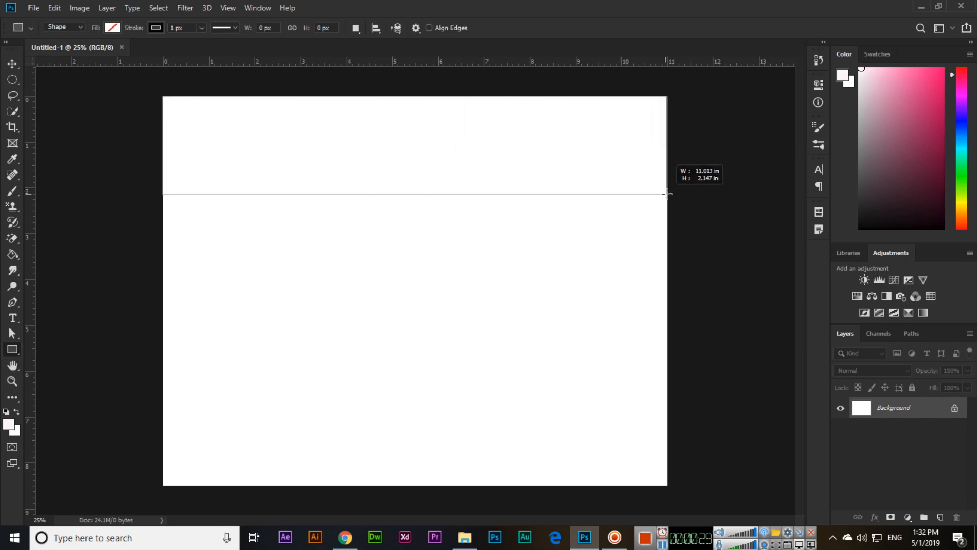
{"action": "left_click", "coordinate": [112, 27]}
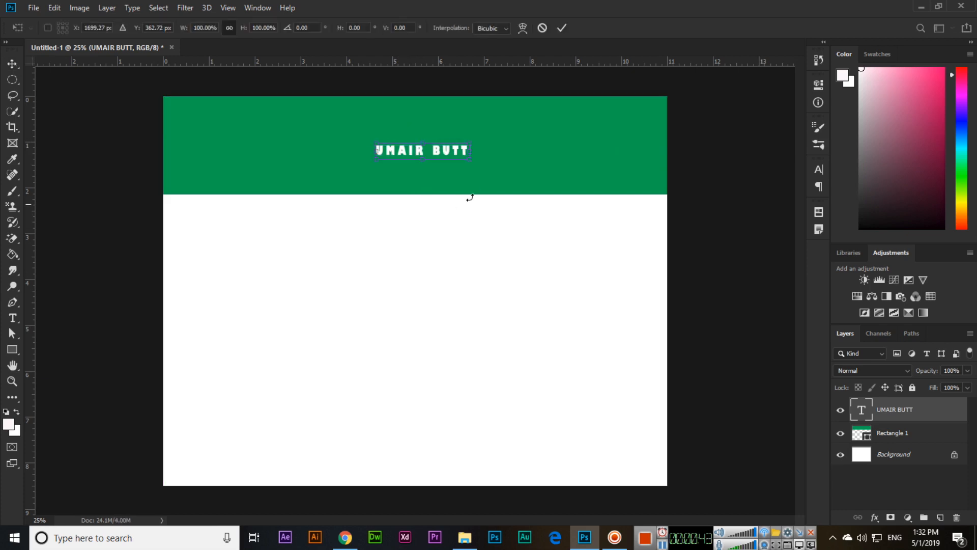
{"action": "left_click_drag", "start_coordinate": [472, 158], "coordinate": [622, 186]}
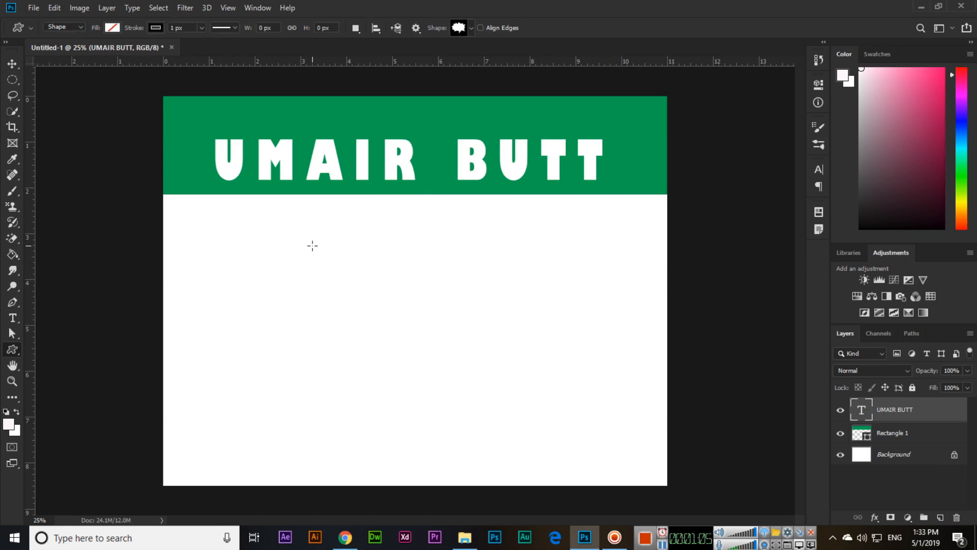
{"action": "left_click", "coordinate": [113, 28]}
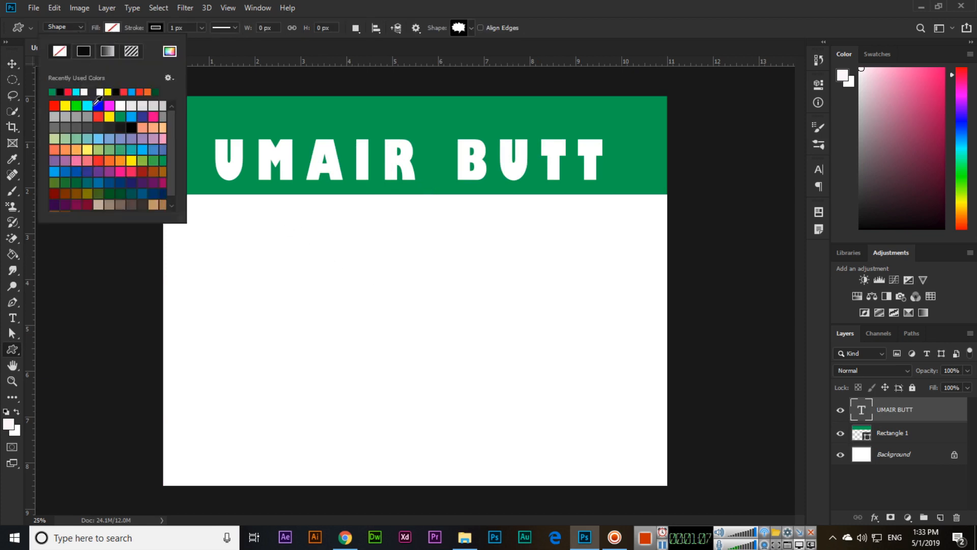
{"action": "left_click_drag", "start_coordinate": [374, 274], "coordinate": [477, 340]}
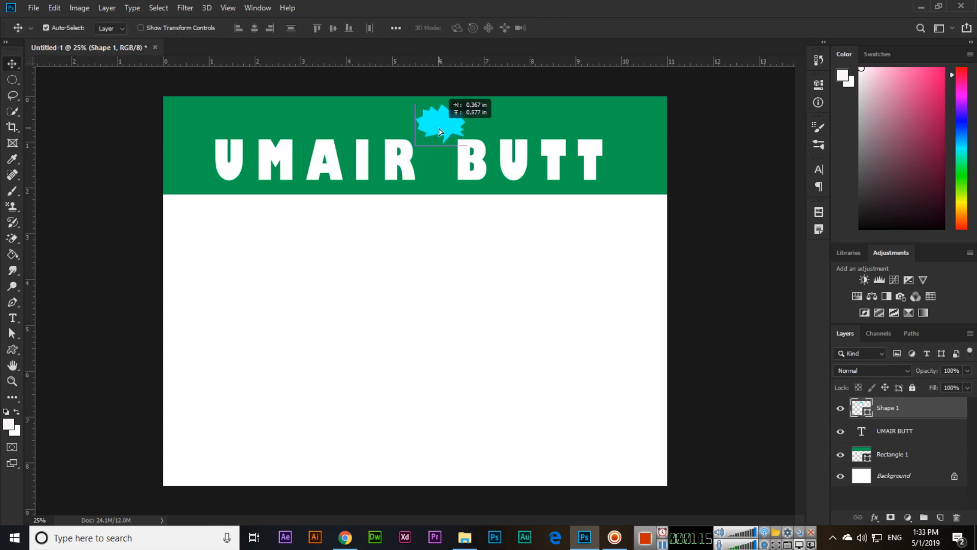
{"action": "left_click_drag", "start_coordinate": [443, 128], "coordinate": [433, 120]}
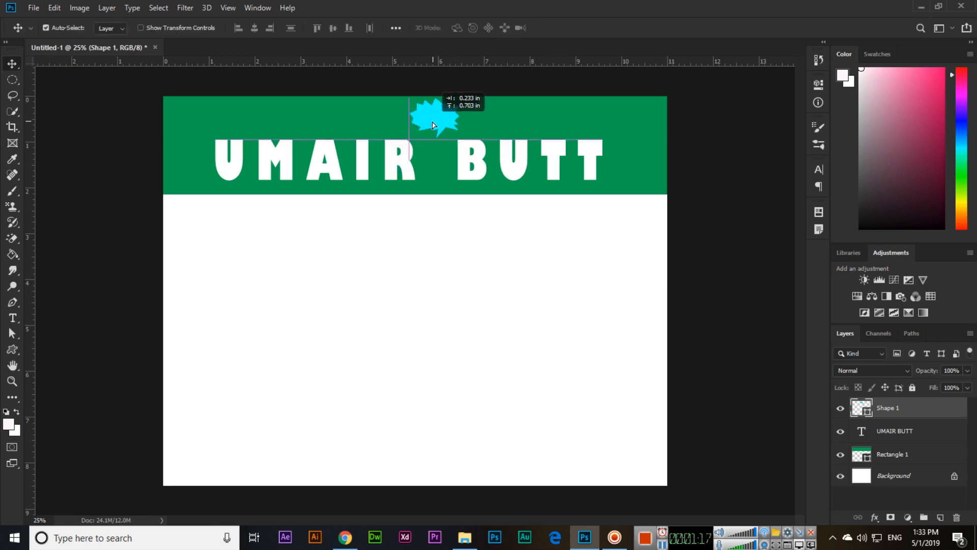
{"action": "left_click_drag", "start_coordinate": [435, 122], "coordinate": [434, 125]}
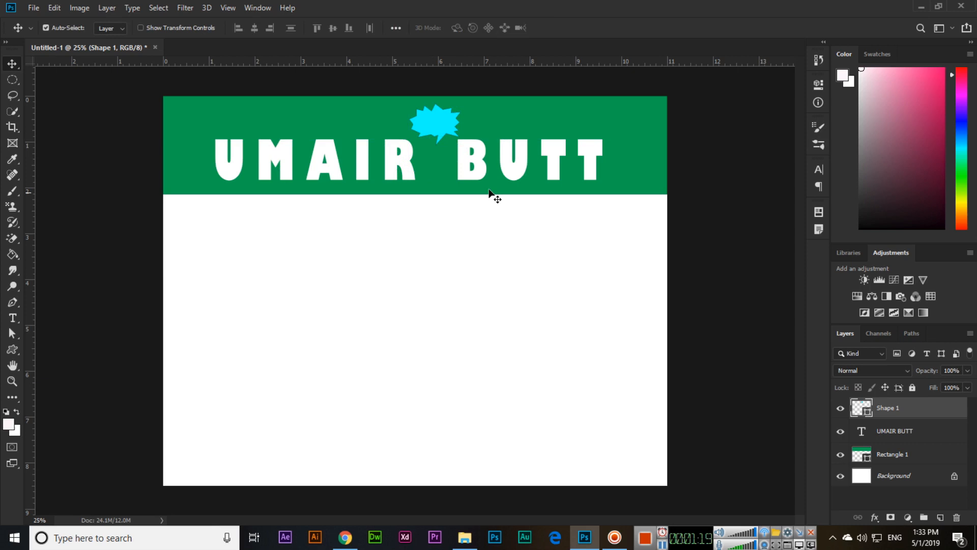
{"action": "mouse_move", "coordinate": [902, 418]}
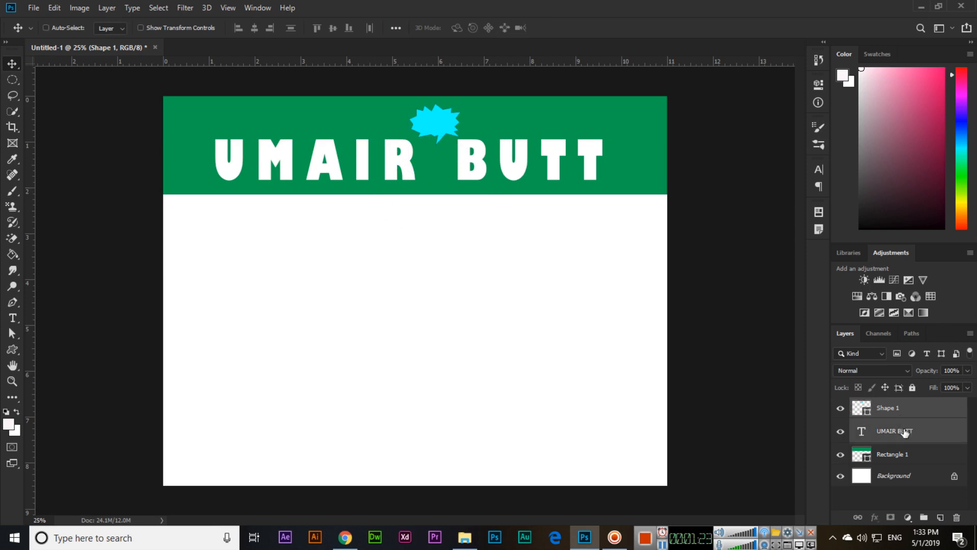
{"action": "left_click", "coordinate": [892, 453]}
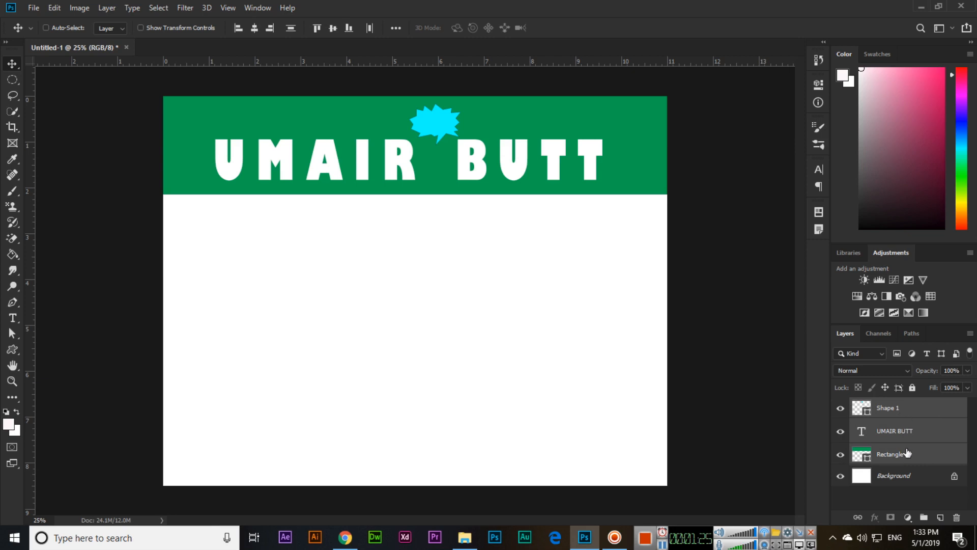
{"action": "left_click", "coordinate": [107, 7]}
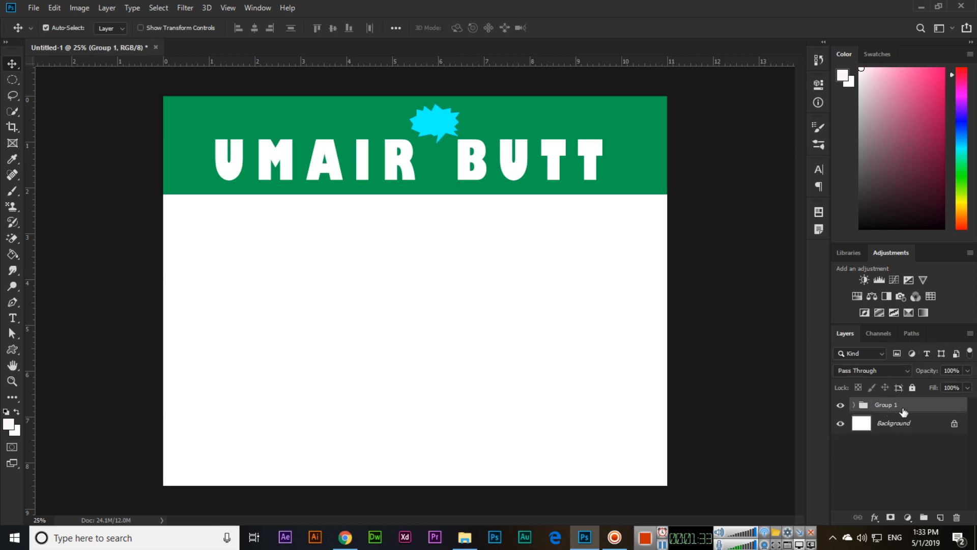
{"action": "mouse_move", "coordinate": [895, 414]}
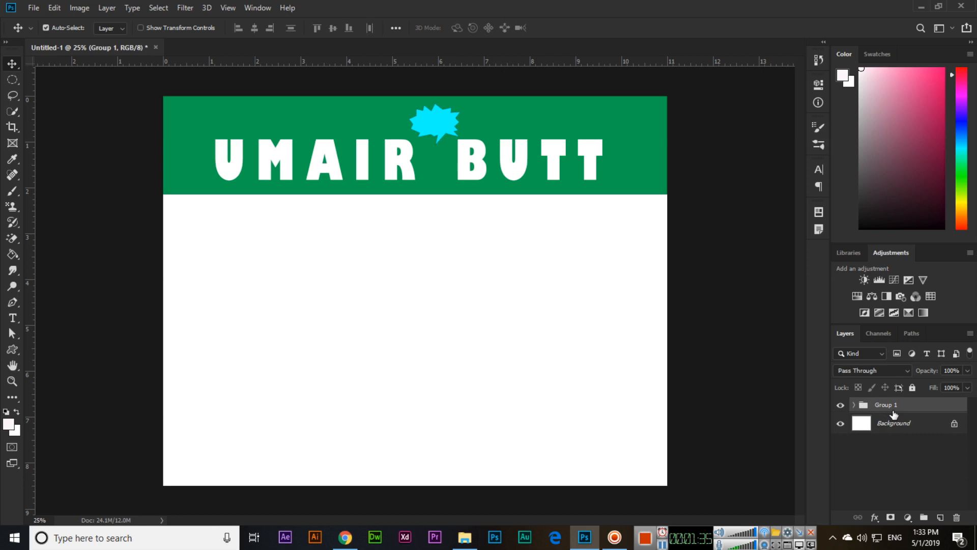
{"action": "left_click", "coordinate": [854, 405]}
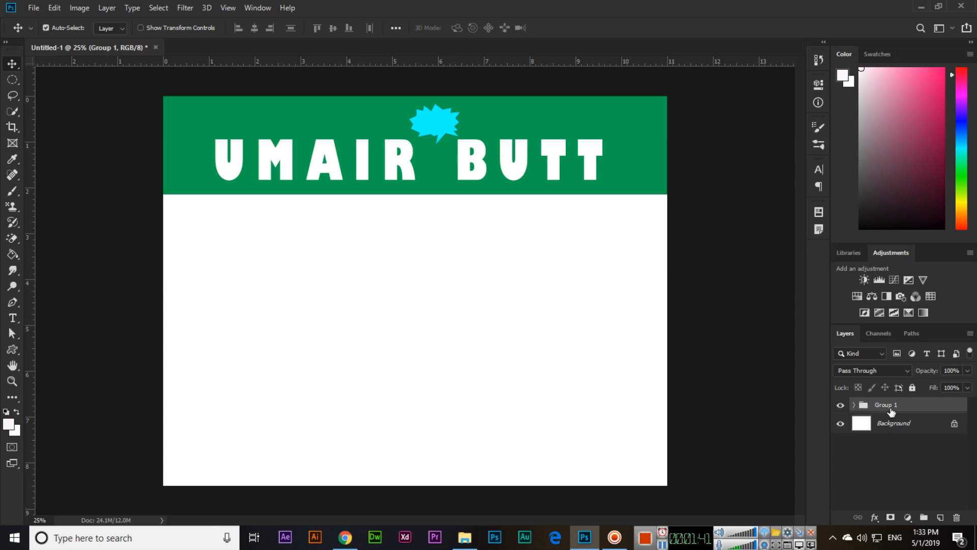
{"action": "double_click", "coordinate": [886, 404]}
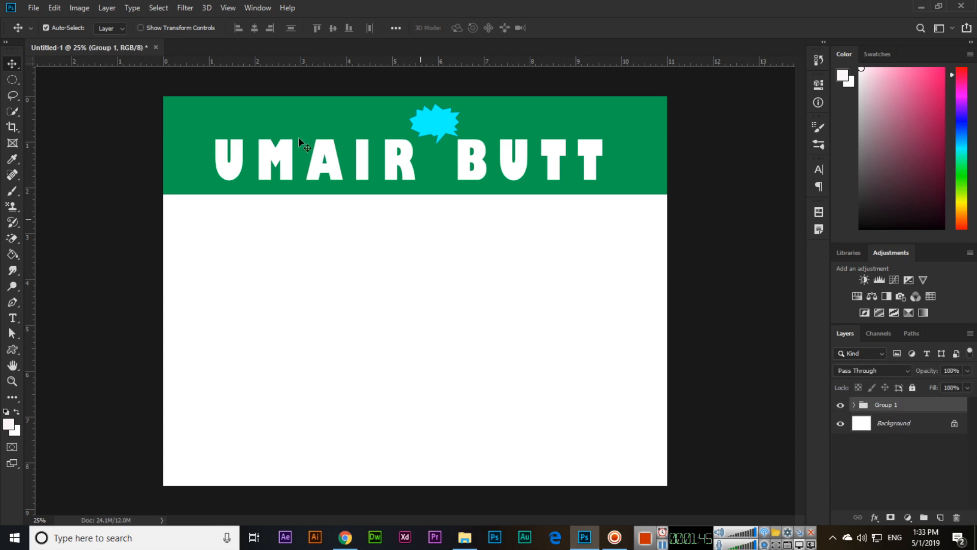
Rename Group 1 to 'Header Content'
{"action": "left_click", "coordinate": [106, 7]}
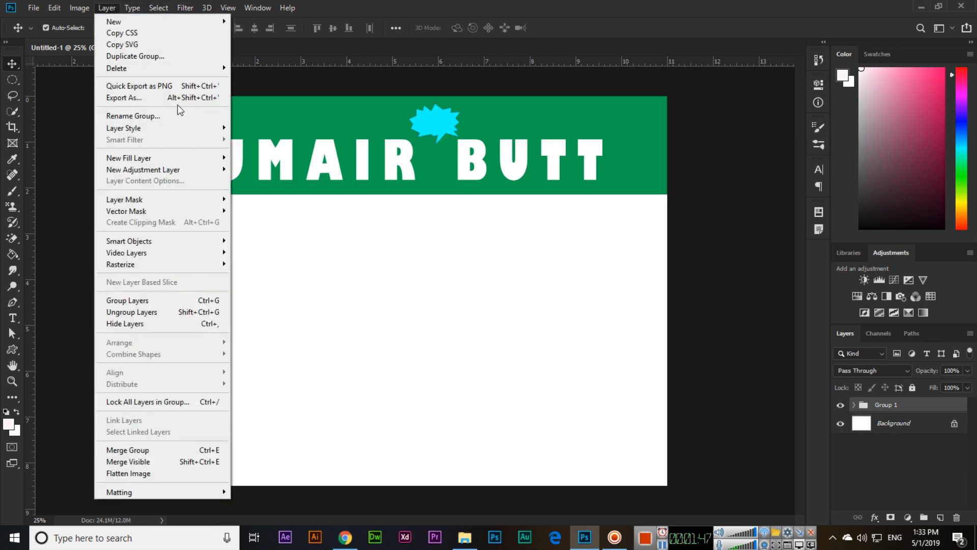
{"action": "left_click", "coordinate": [133, 116]}
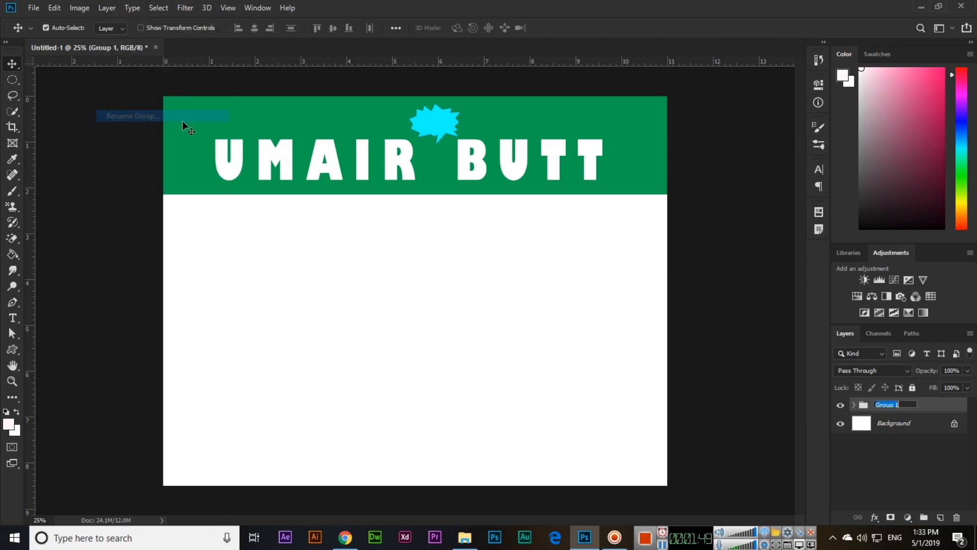
{"action": "right_click", "coordinate": [885, 405]}
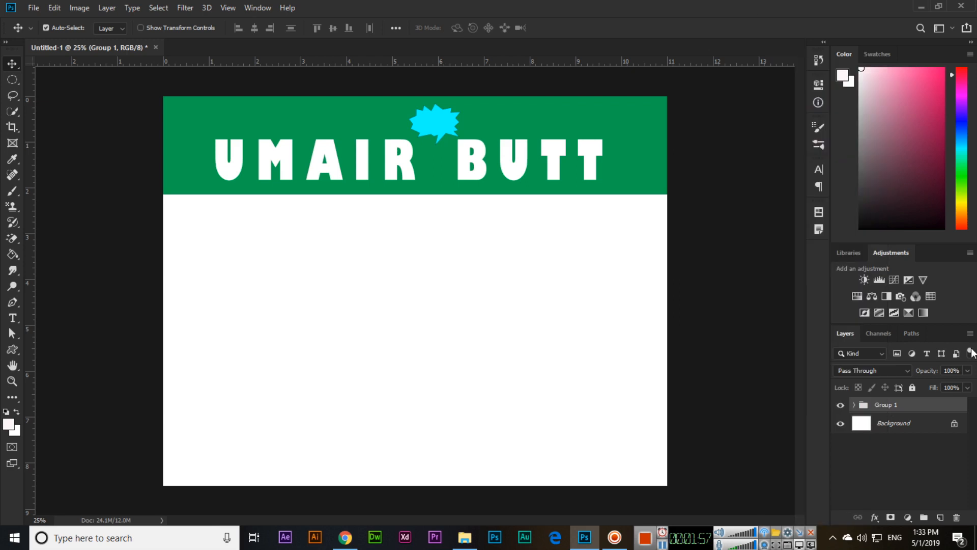
{"action": "left_click", "coordinate": [969, 353]}
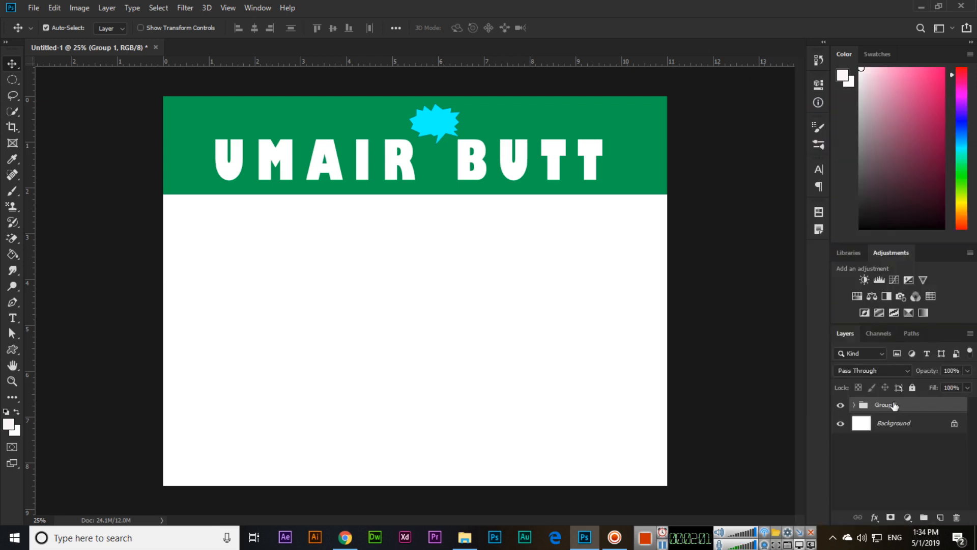
{"action": "left_click", "coordinate": [106, 7]}
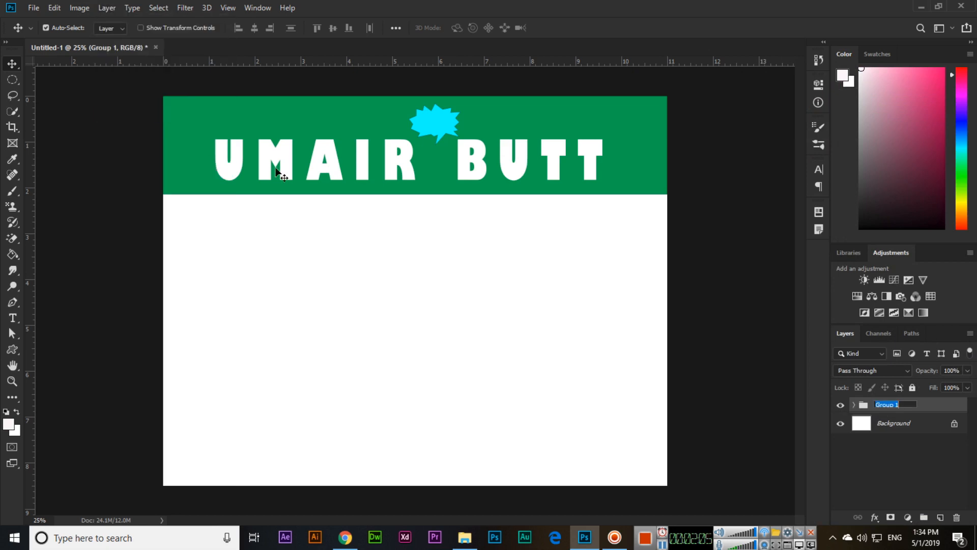
{"action": "type", "text": "Header"}
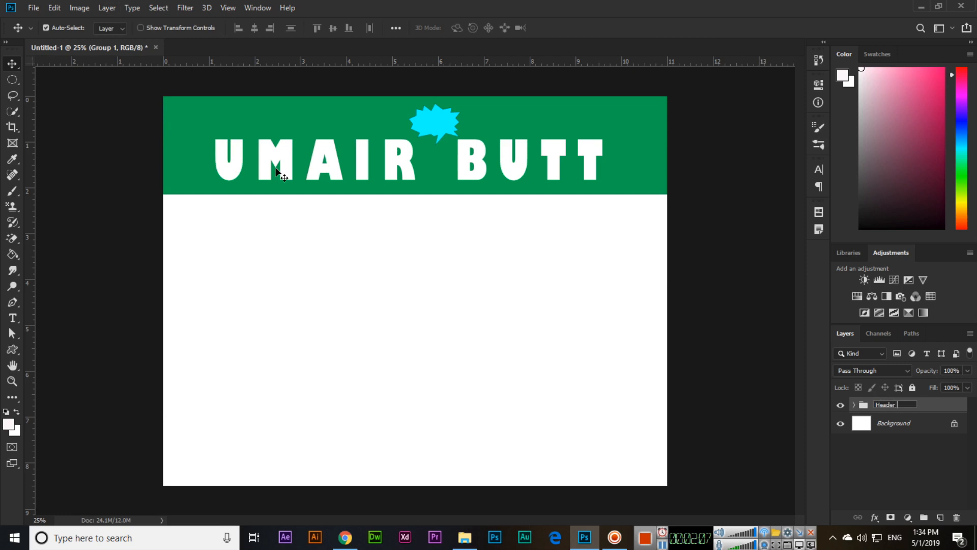
{"action": "type", "text": "Content"}
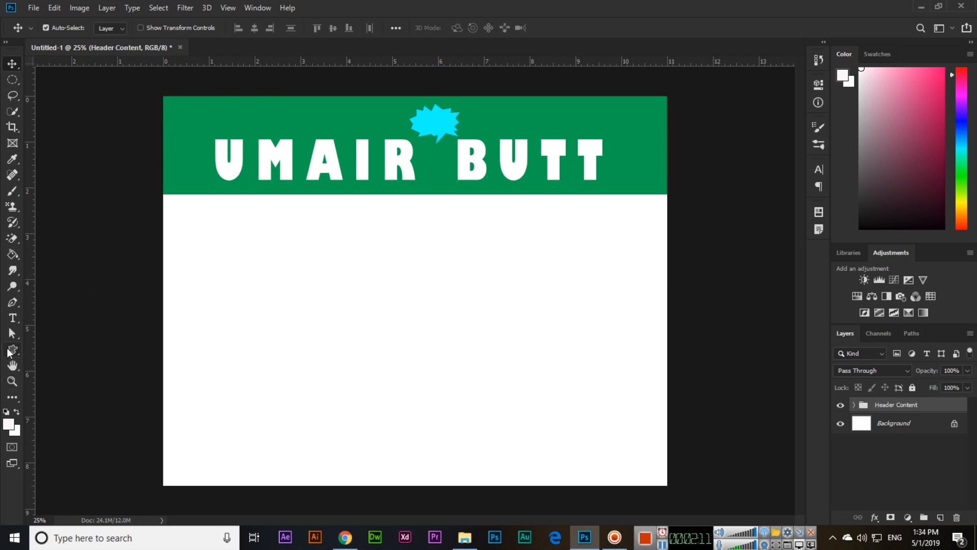
Draw a cyan circle, resize it, duplicate it into four, then select all four
{"action": "left_click", "coordinate": [12, 349]}
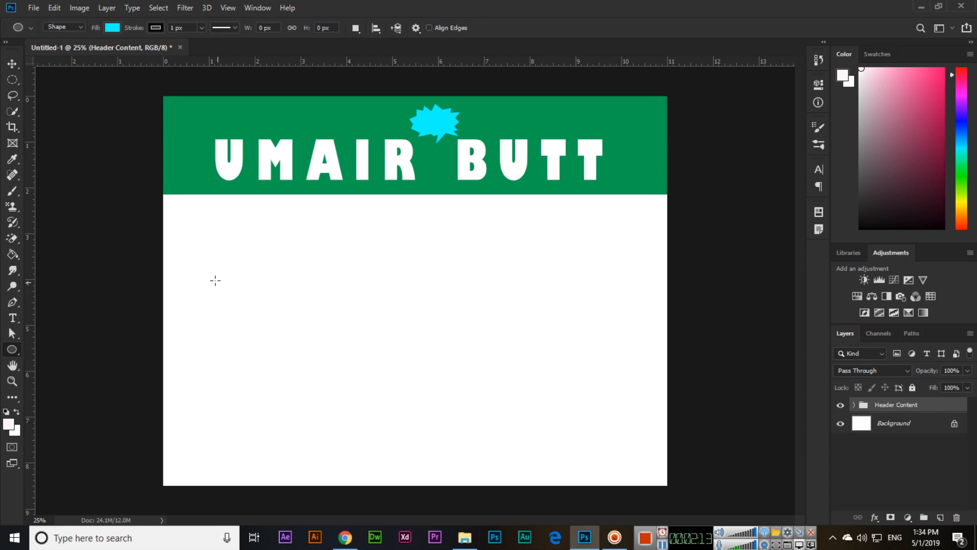
{"action": "left_click_drag", "start_coordinate": [198, 280], "coordinate": [347, 428]}
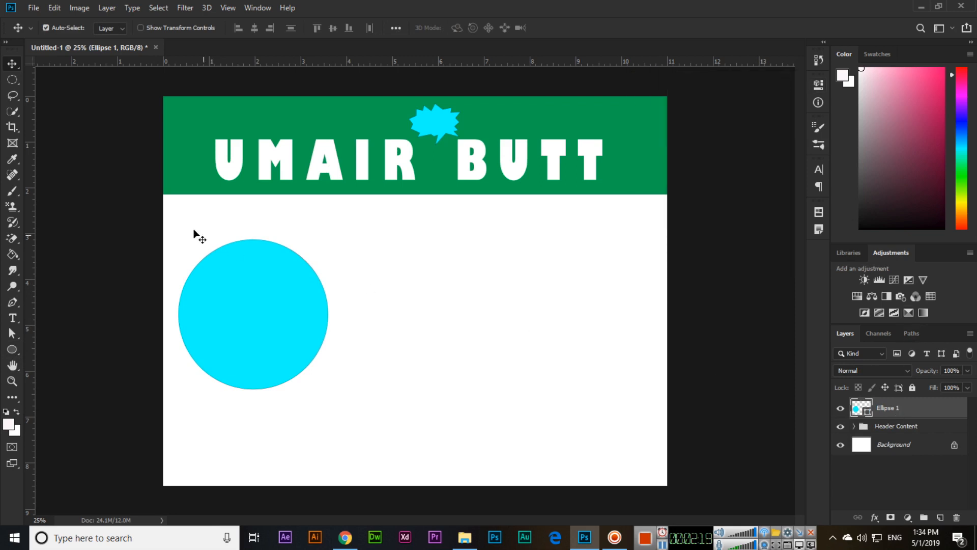
{"action": "key", "text": "ctrl+t"}
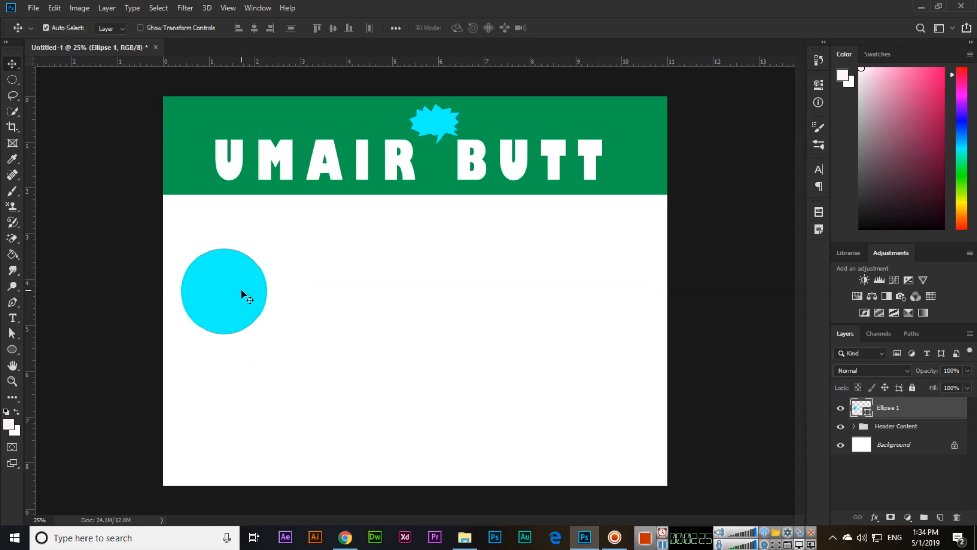
{"action": "left_click_drag", "start_coordinate": [243, 293], "coordinate": [333, 293]}
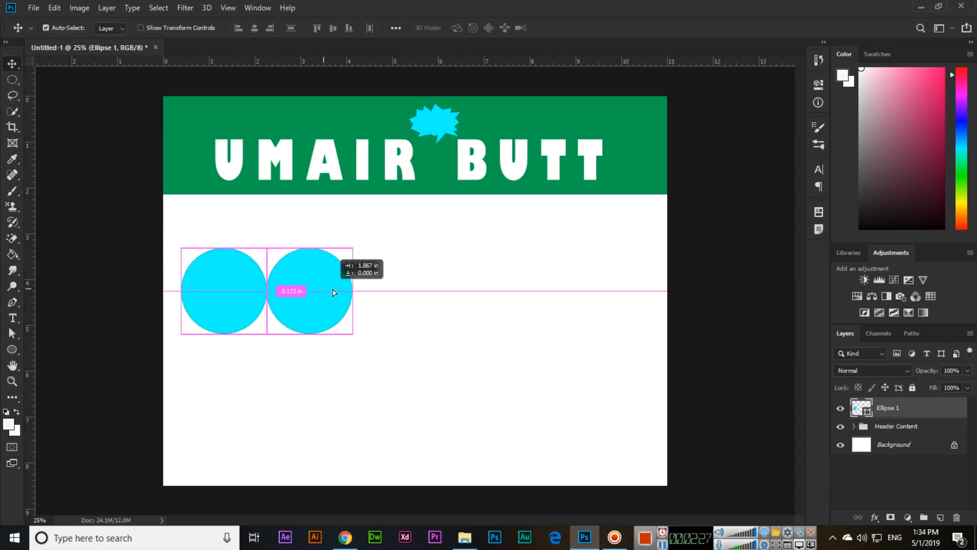
{"action": "left_click_drag", "start_coordinate": [310, 291], "coordinate": [434, 291]}
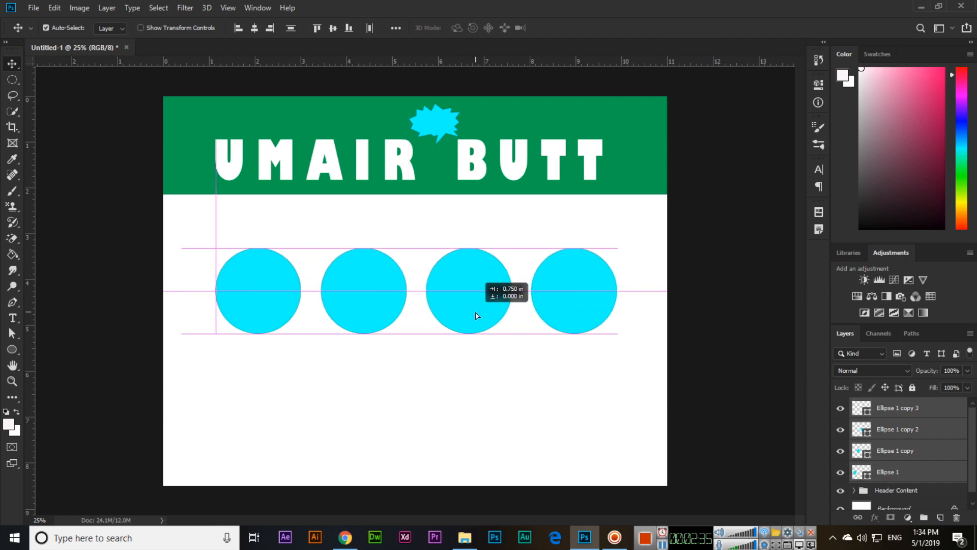
{"action": "left_click", "coordinate": [898, 407]}
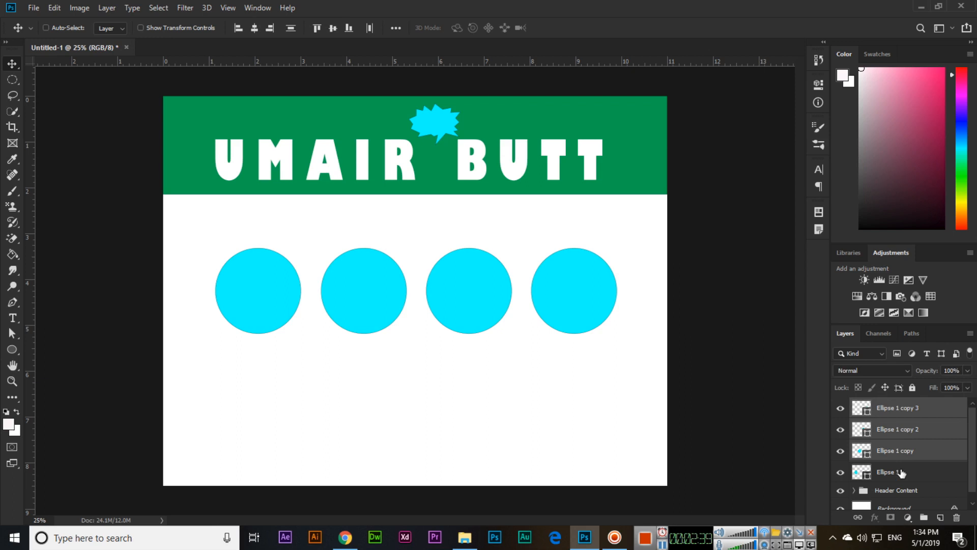
{"action": "left_click", "coordinate": [105, 7]}
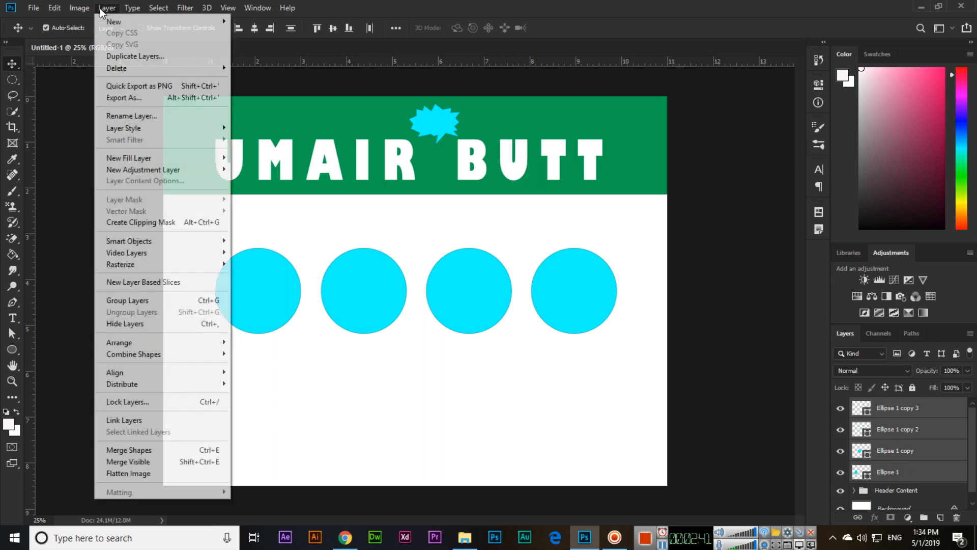
{"action": "left_click", "coordinate": [128, 300]}
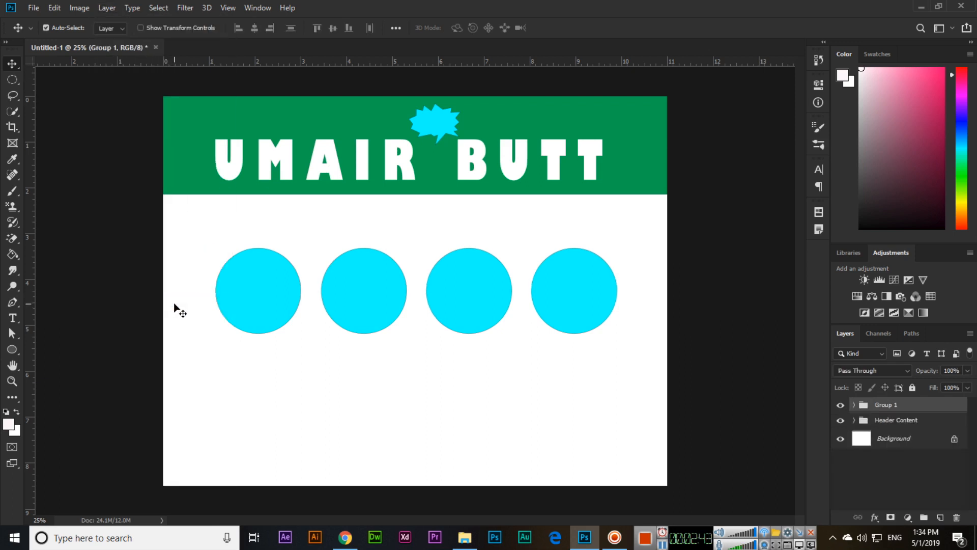
{"action": "double_click", "coordinate": [886, 404]}
{"action": "type", "text": "Body Content"}
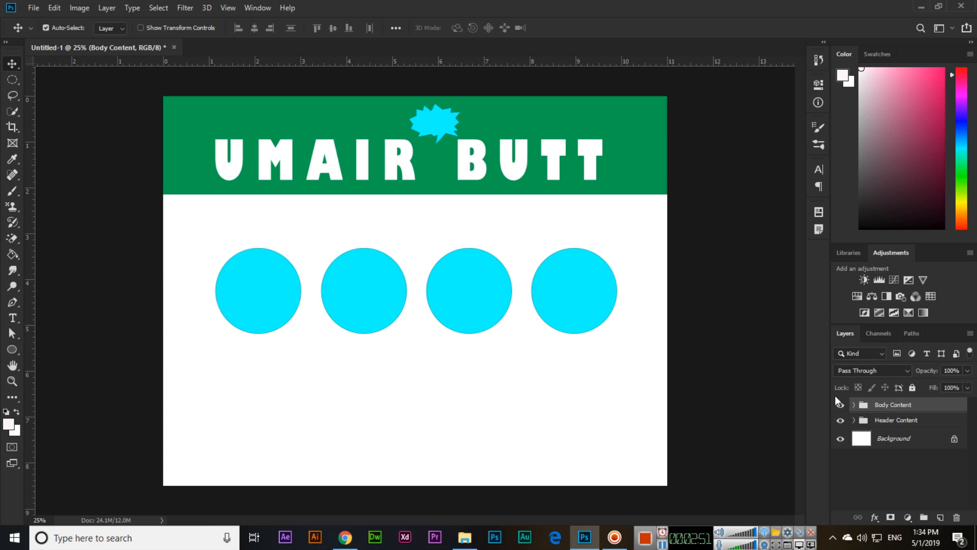
{"action": "left_click", "coordinate": [853, 403]}
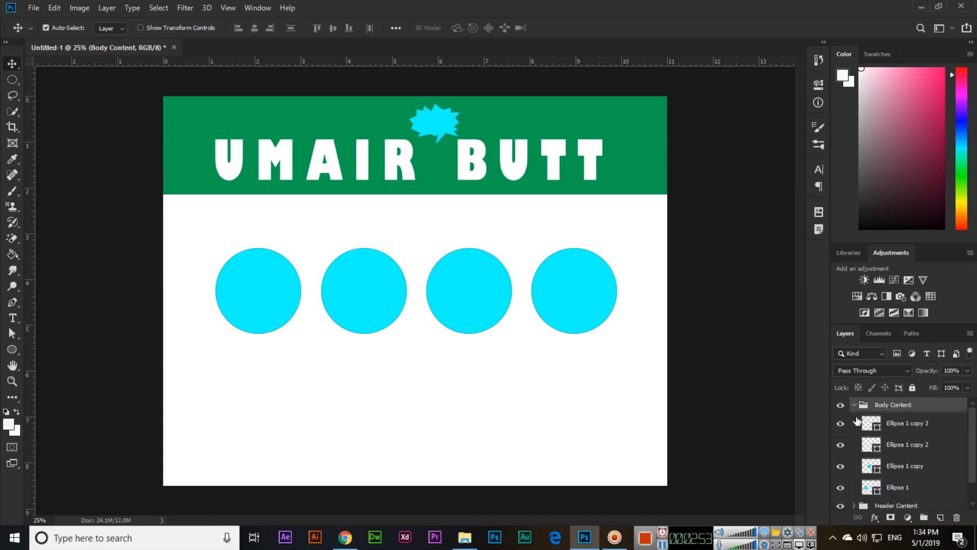
{"action": "left_click", "coordinate": [854, 403]}
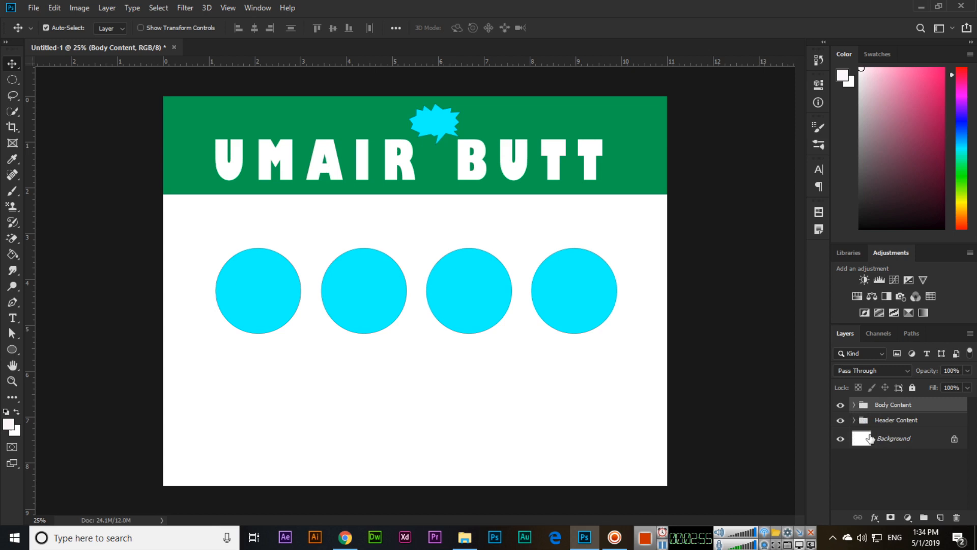
{"action": "left_click", "coordinate": [854, 420]}
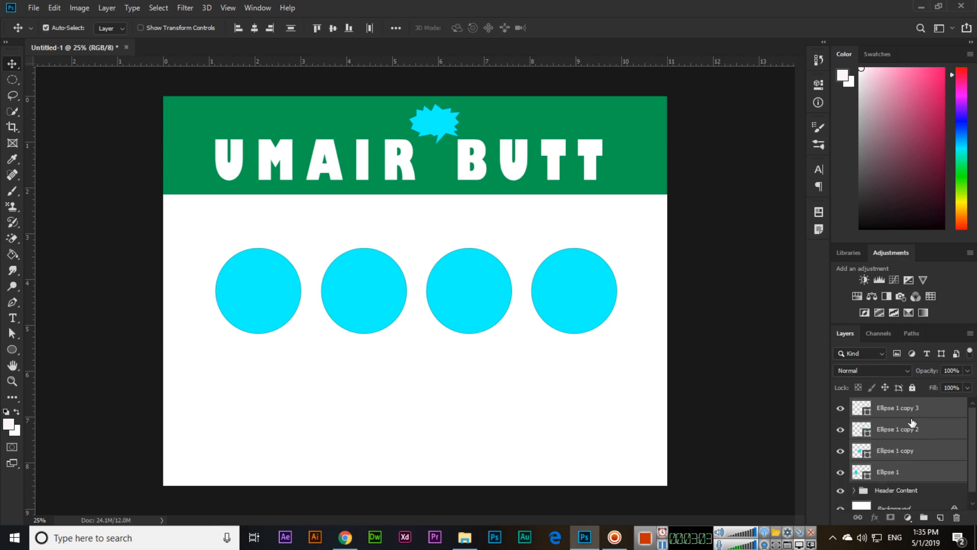
Group the four circle layers as 'Body Content' above Header Content
{"action": "left_click", "coordinate": [897, 419]}
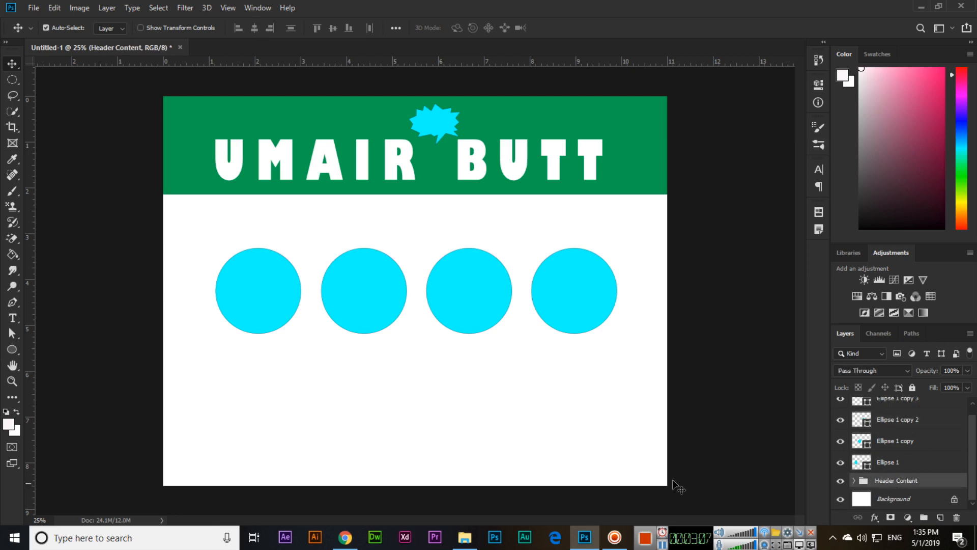
{"action": "left_click", "coordinate": [105, 8]}
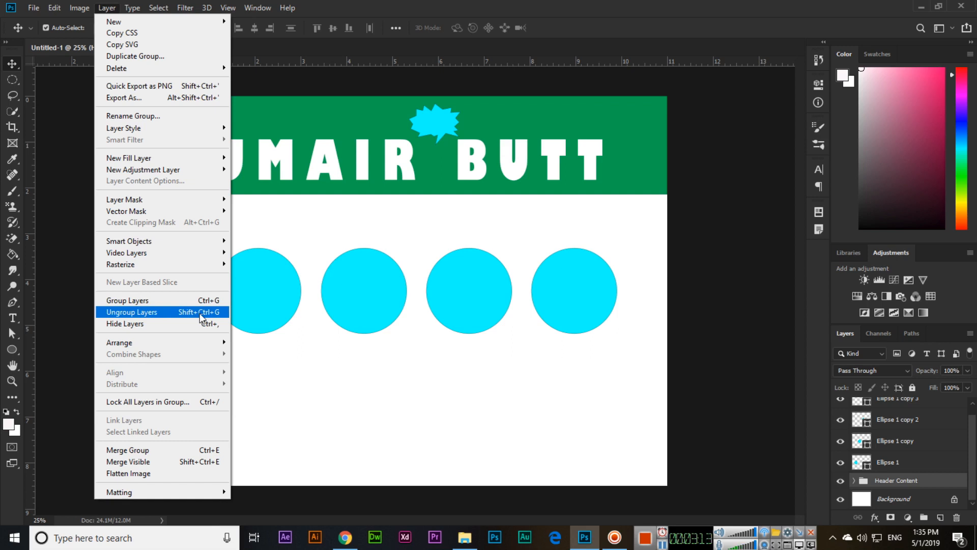
{"action": "left_click", "coordinate": [132, 312]}
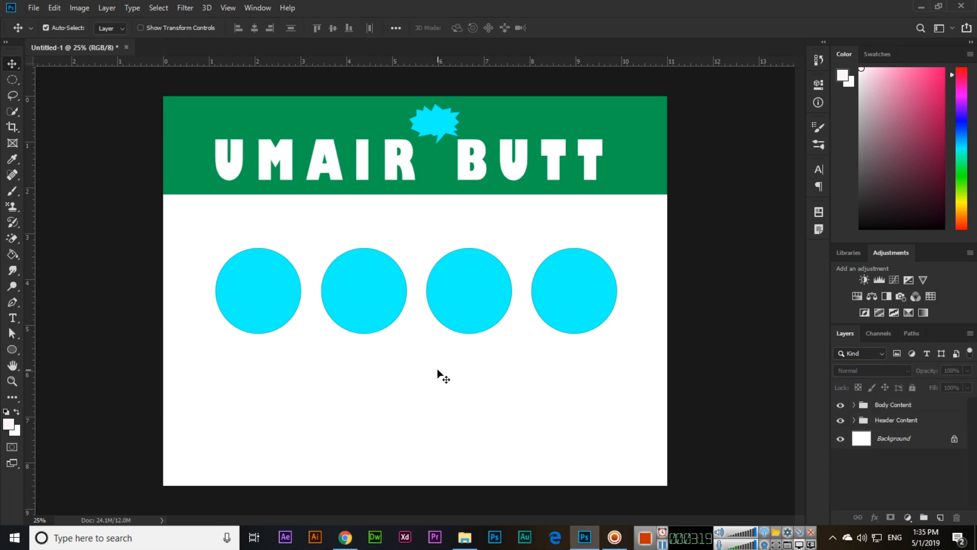
{"action": "left_click", "coordinate": [892, 404]}
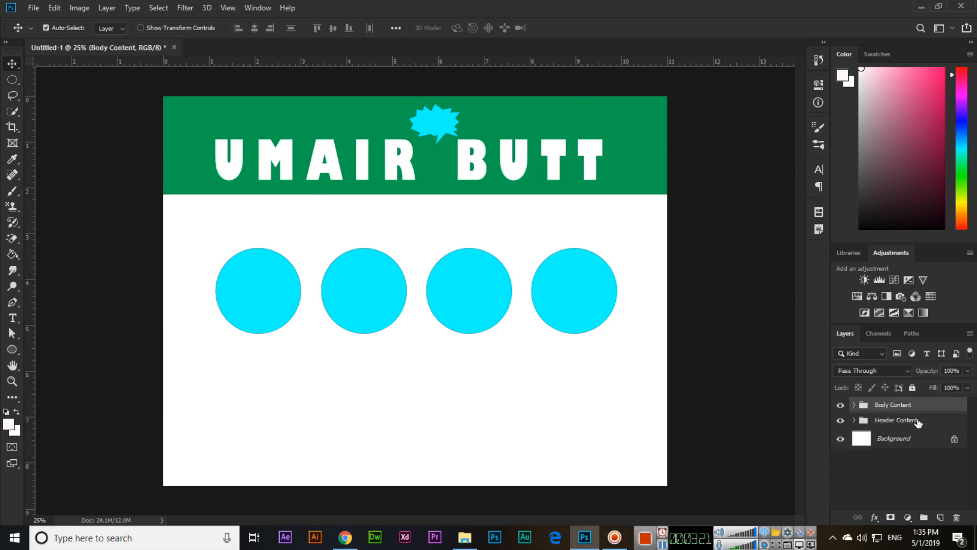